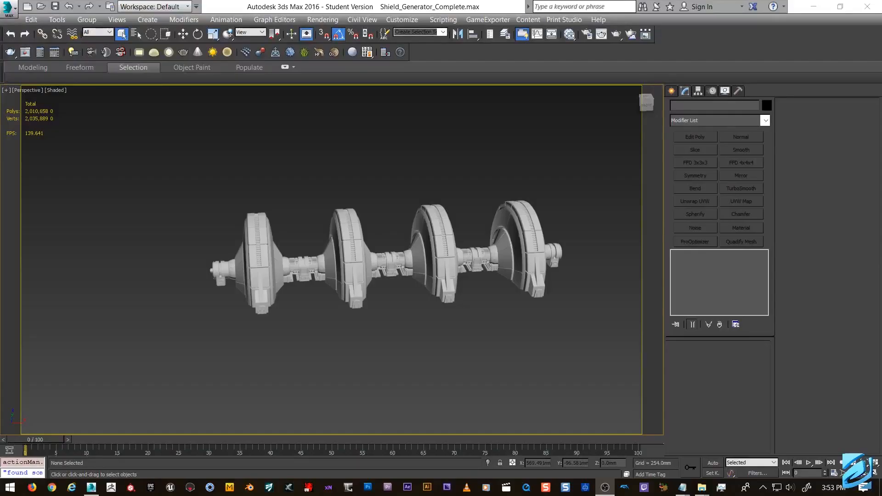
mouse_move(443, 193)
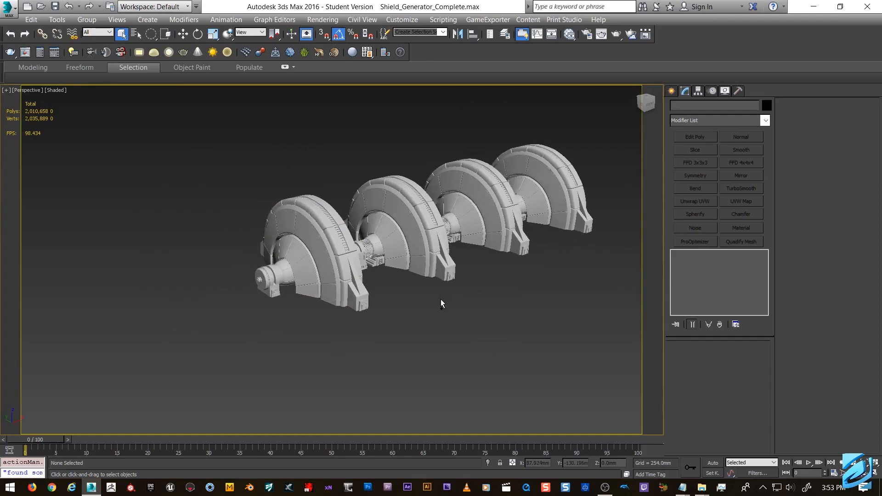
Step: Load End_Piece_Tutorial.max and put a Vertex Weld modifier on End_Piece01 from the modifier list
left_click(8, 7)
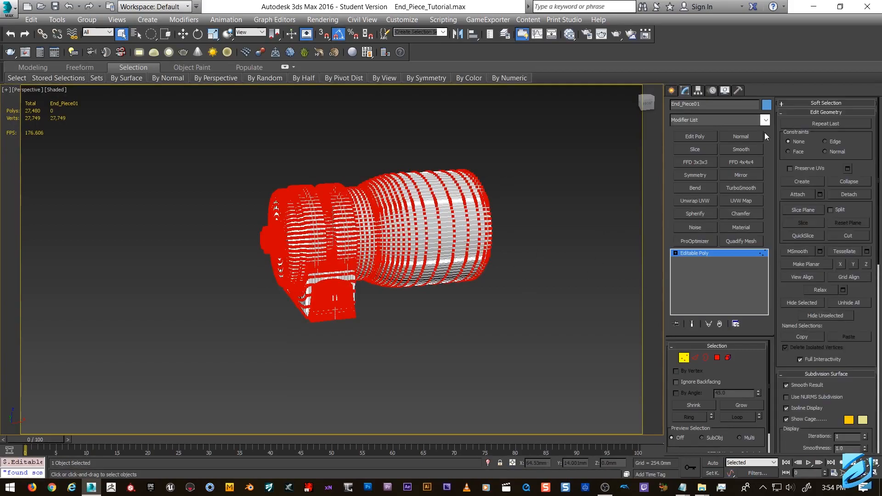
left_click(765, 120)
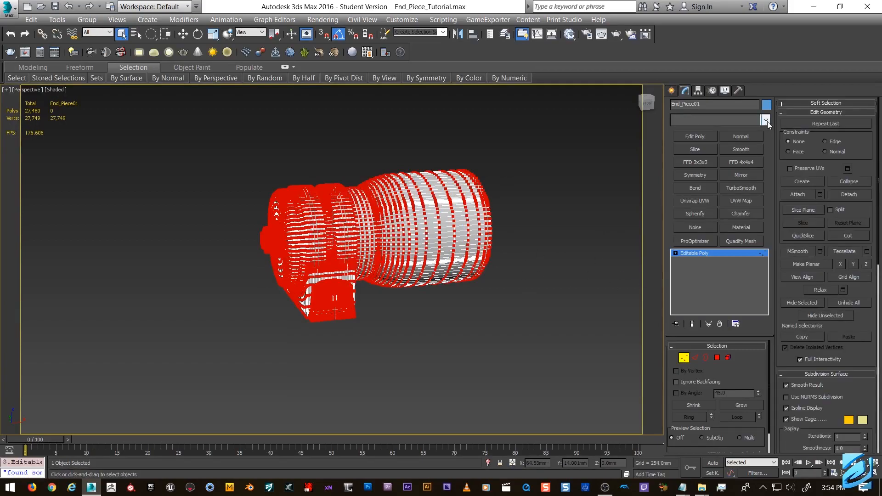
left_click(765, 119)
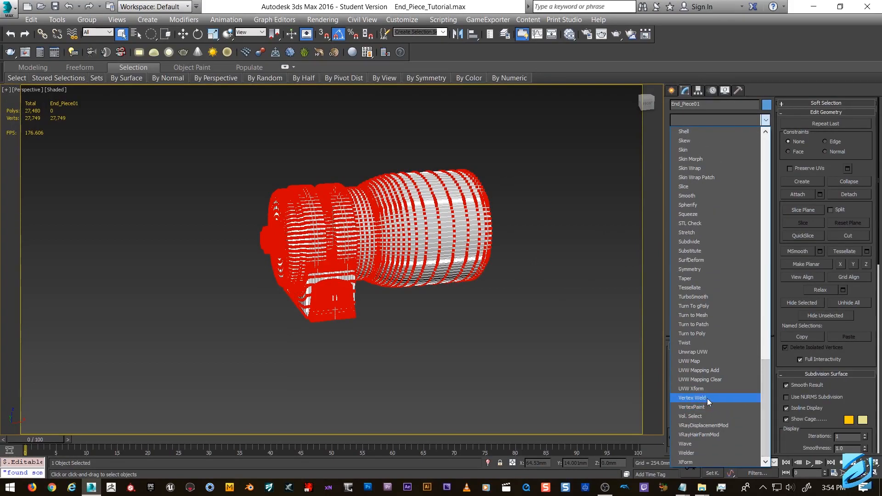
left_click(686, 397)
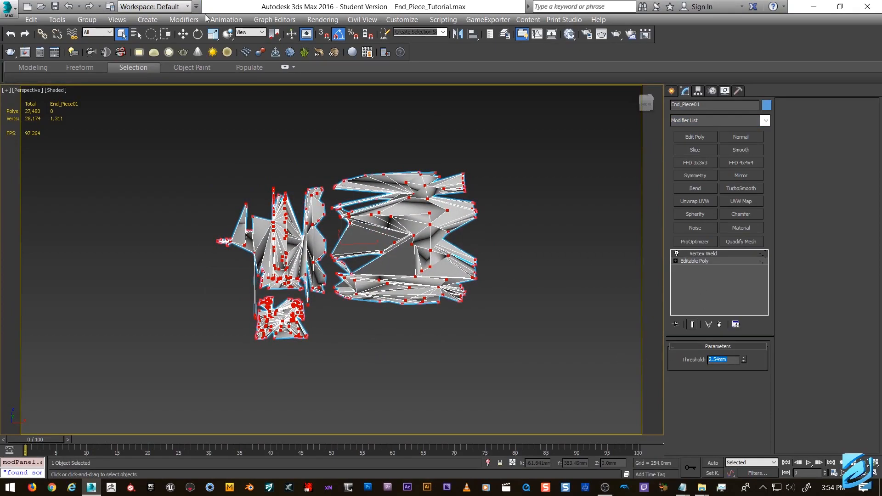
Step: Adjust the scene units in Units Setup and set the Vertex Weld threshold to 0.001
left_click(402, 19)
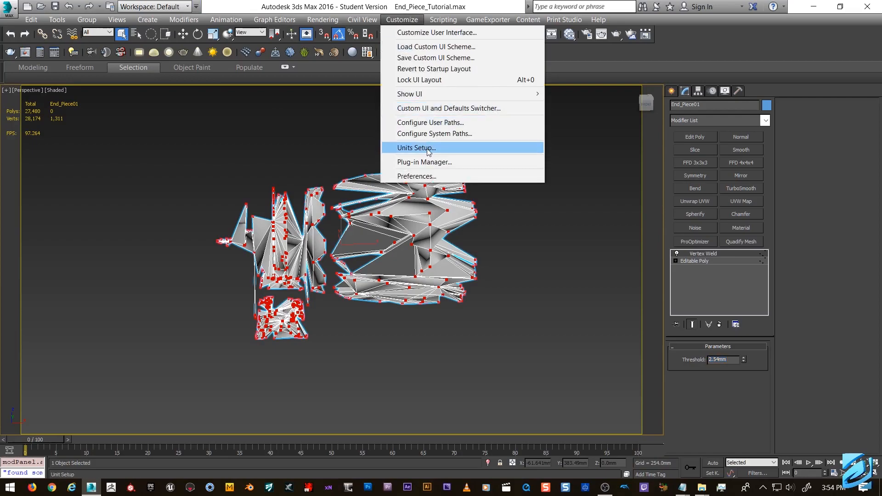
left_click(416, 147)
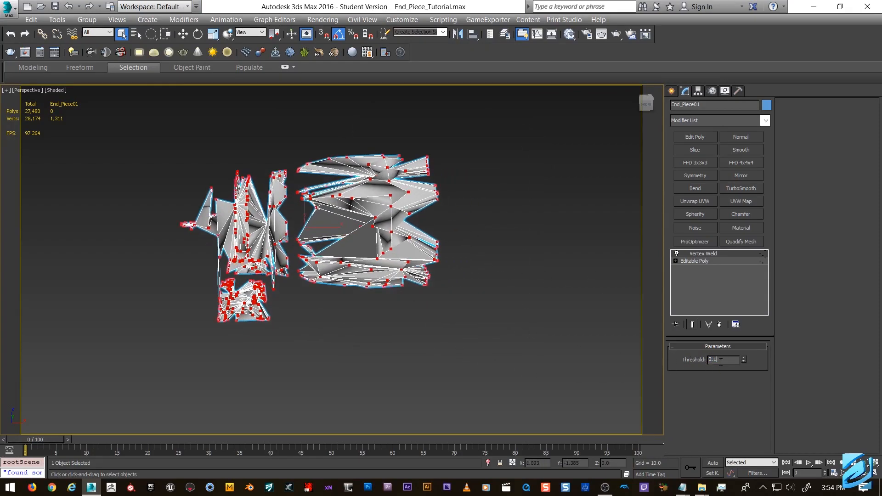
type("0.001")
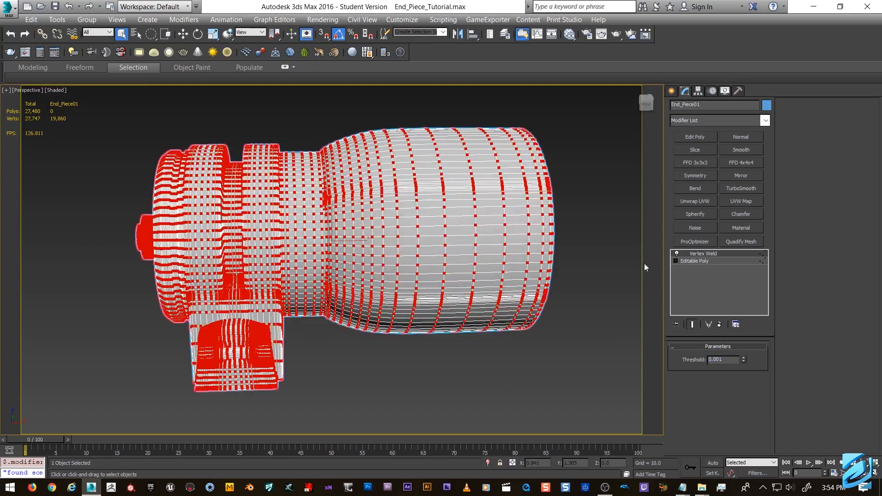
left_click(676, 254)
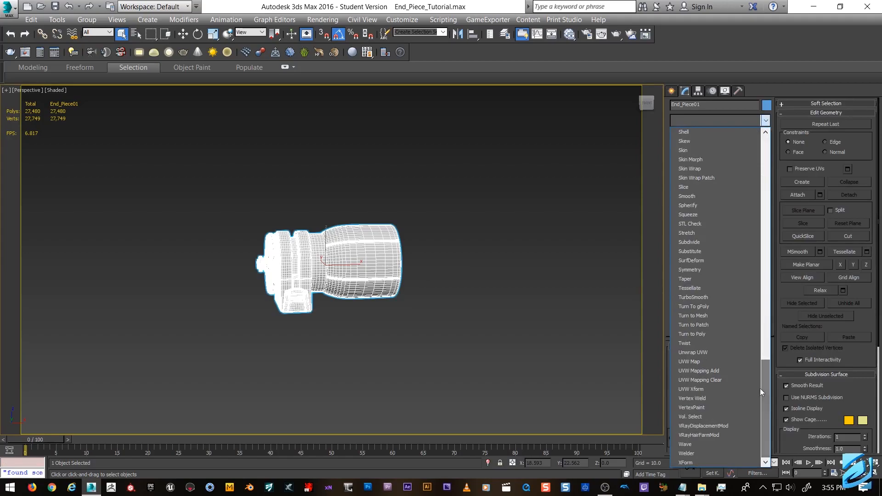
Step: Add an STL Check with Everything and Select Faces, run it and see 345 errors reported
left_click(697, 224)
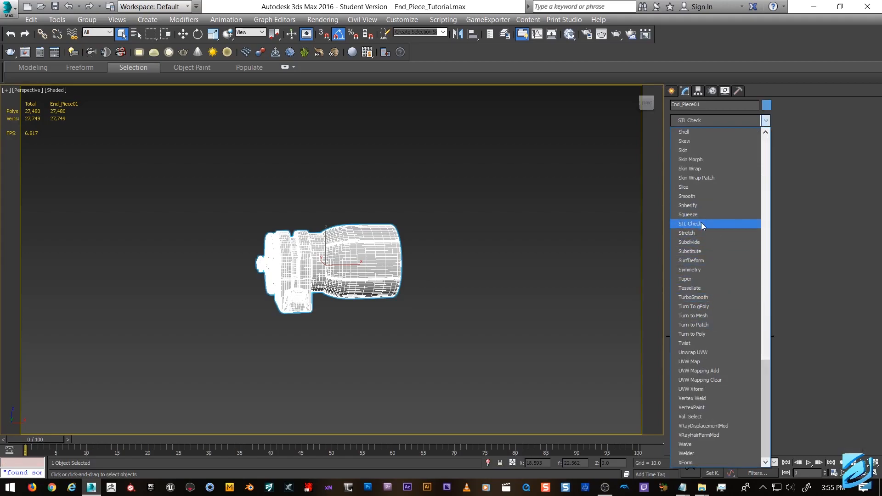
left_click(690, 223)
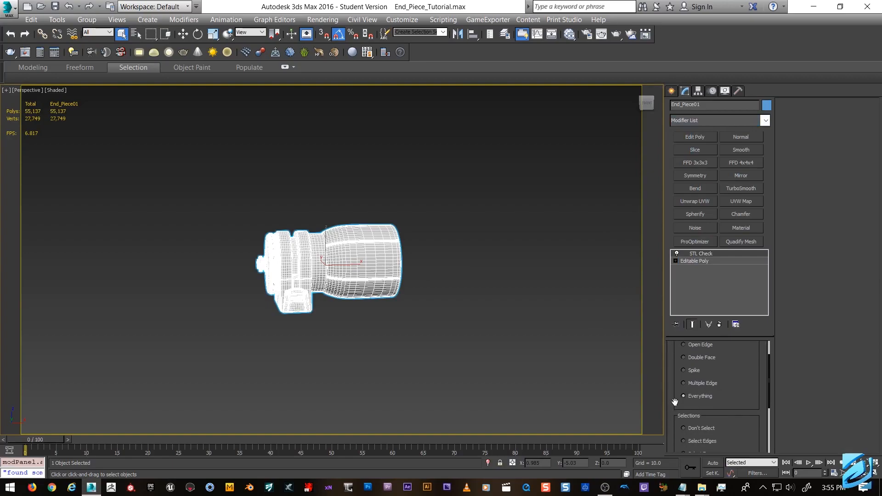
scroll("down", 3)
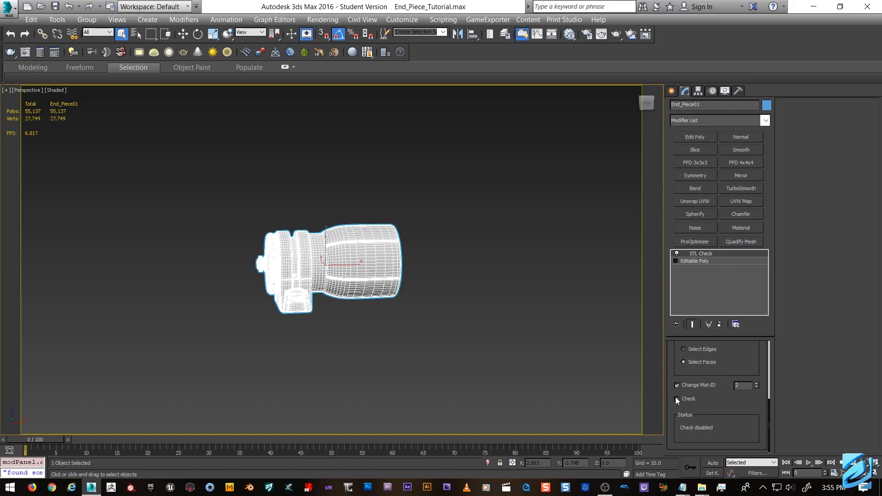
left_click(677, 398)
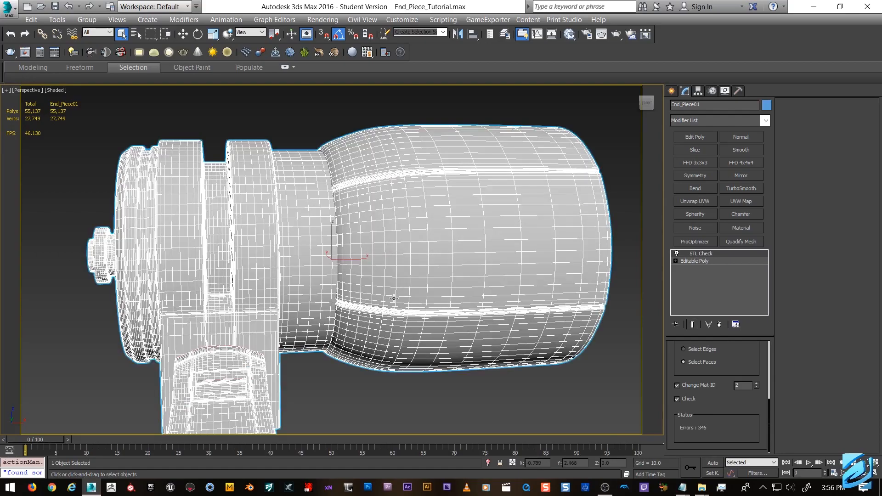
right_click(695, 253)
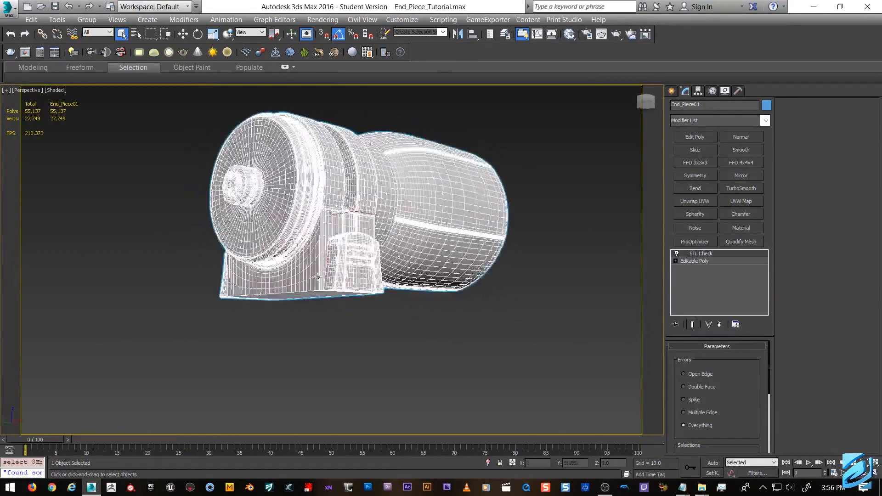
Step: Detach the side plates as Object001 and switch to Element mode to select one plate
right_click(700, 254)
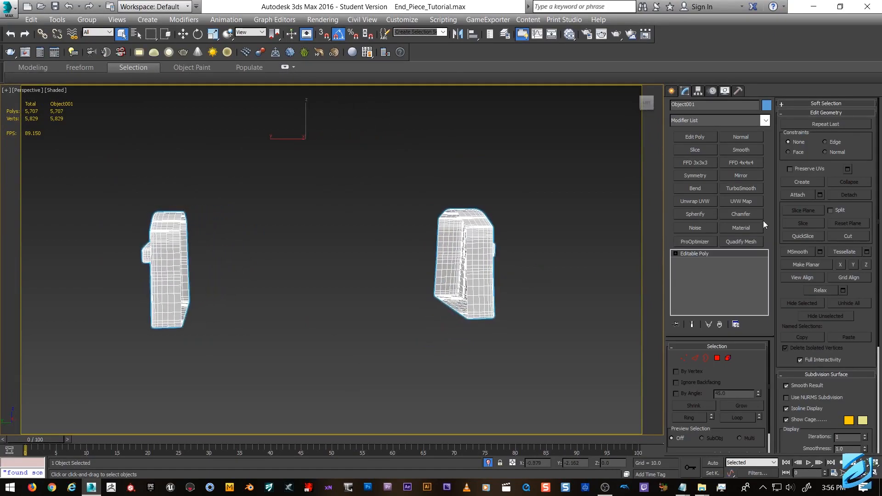
left_click(705, 358)
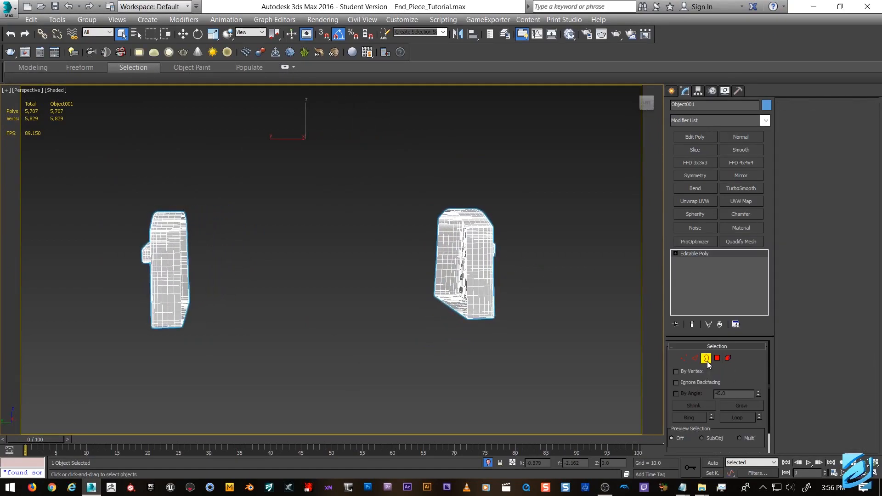
left_click(705, 358)
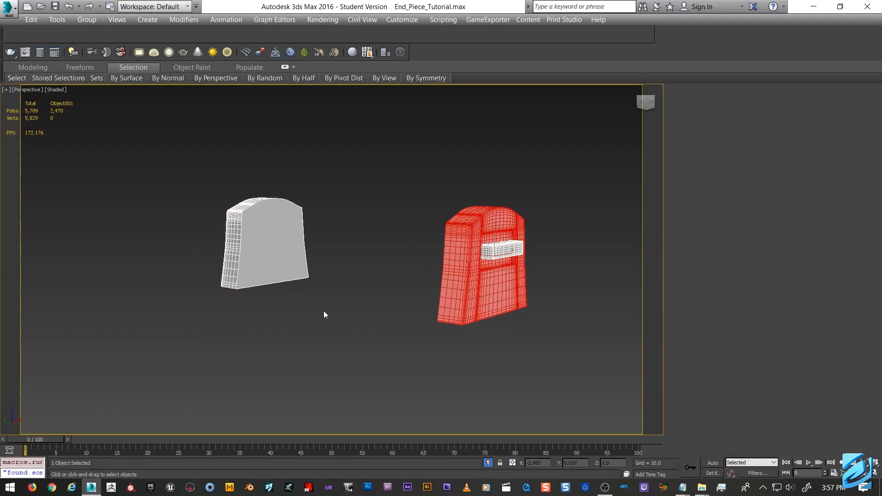
Step: Detach the selected plate as Object002 and add a Cap Holes modifier to Object001
left_click(847, 194)
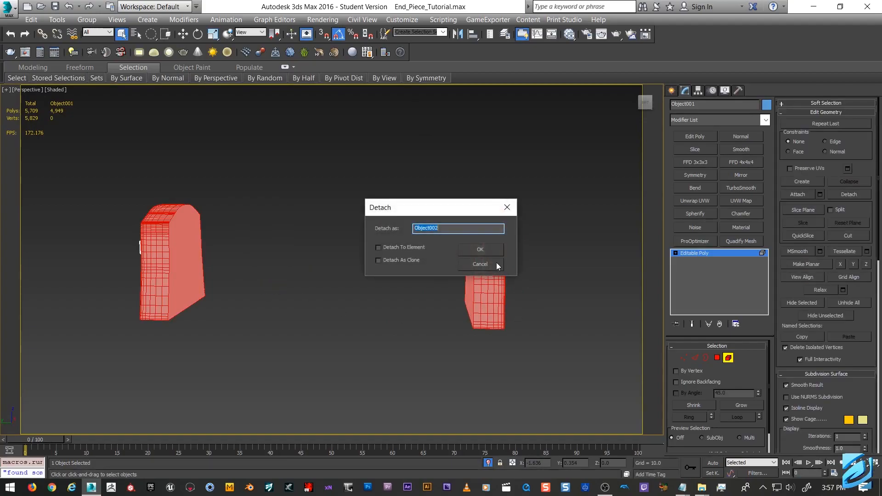
left_click(478, 249)
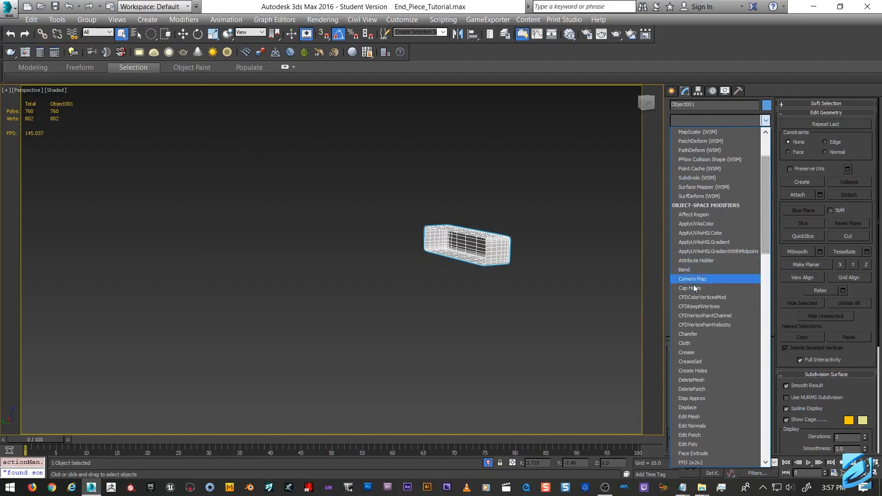
left_click(687, 288)
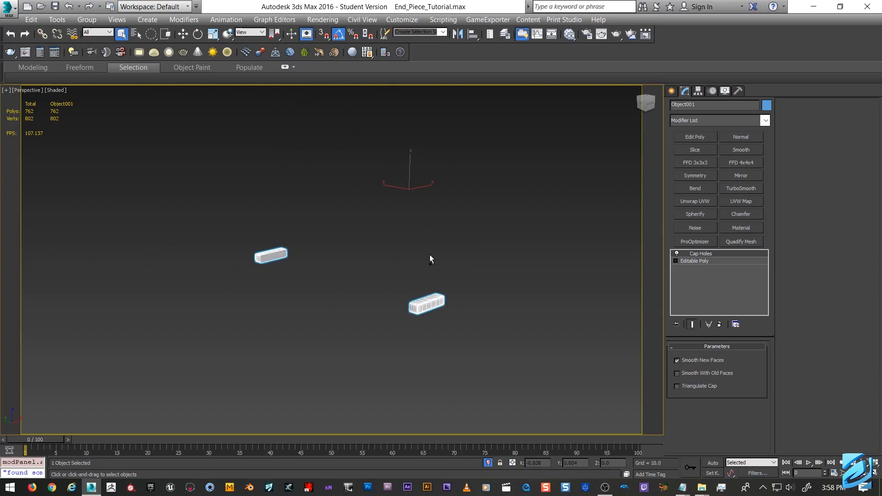
Step: Delete Object001's Cap Holes modifier and pick End_Piece01's rear cylinder for detaching
right_click(699, 253)
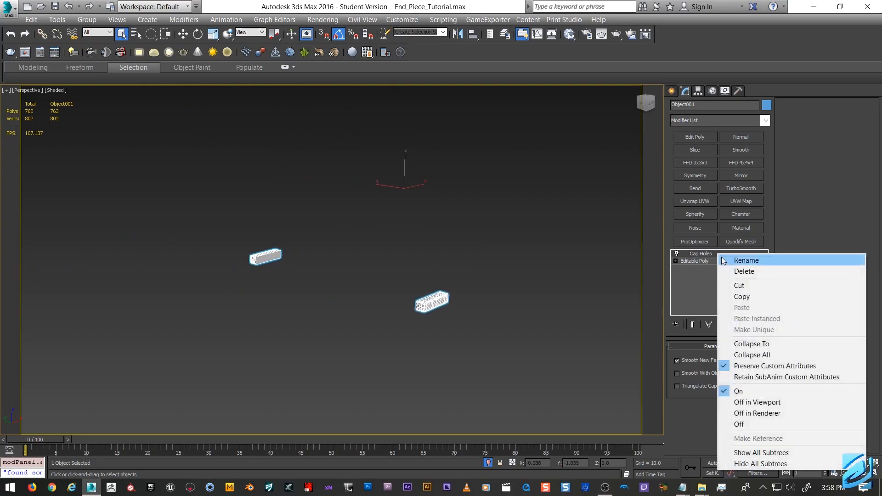
mouse_move(743, 271)
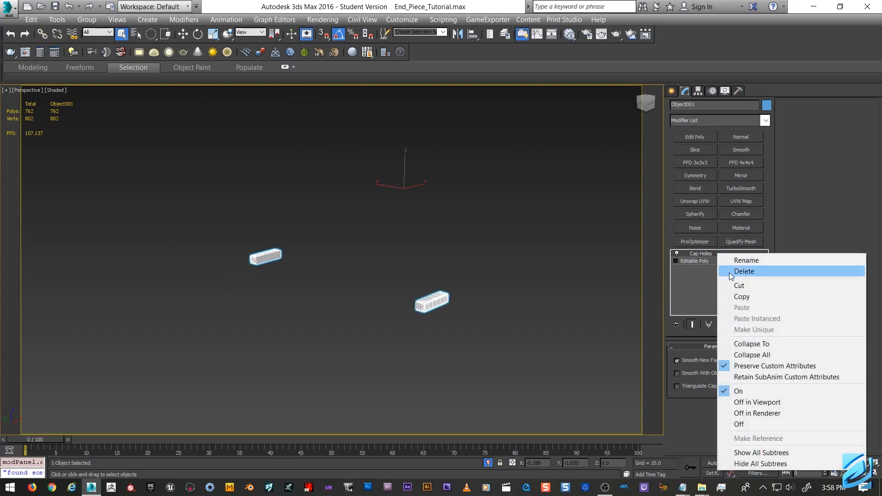
left_click(744, 271)
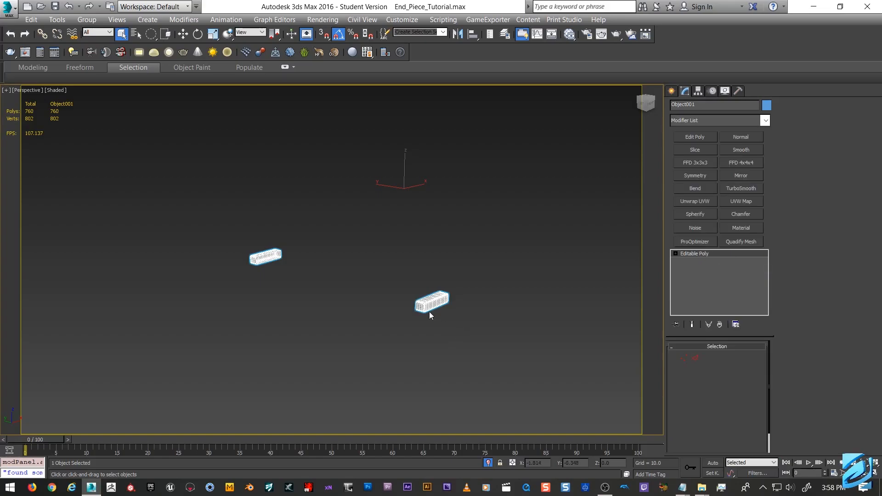
right_click(695, 260)
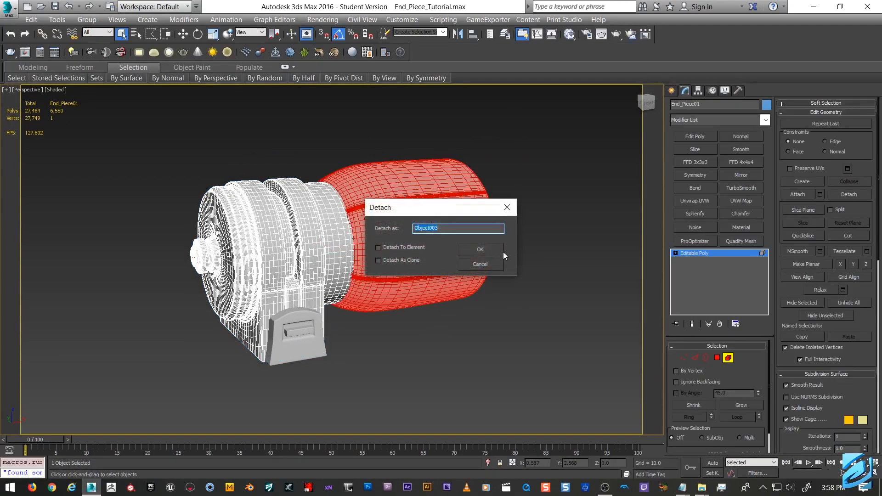
Step: Confirm detaching the rear cylinder as Object003 and inspect it in the viewport
left_click(479, 249)
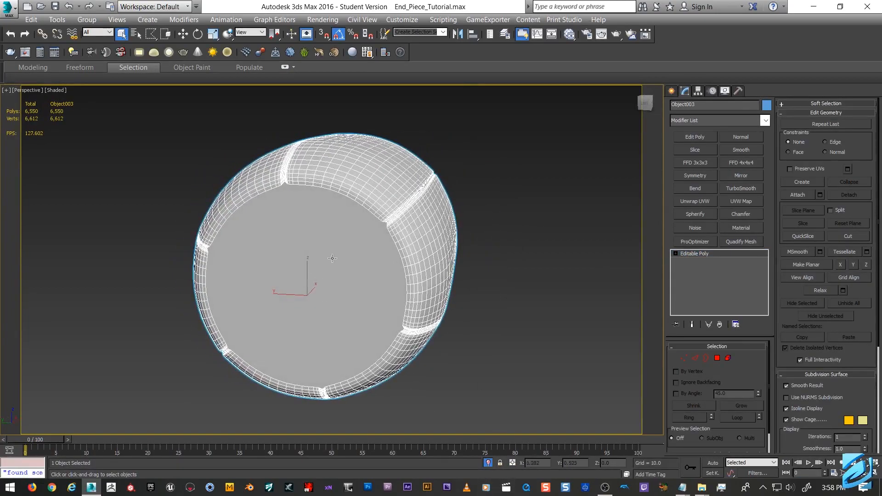
left_click_drag(331, 259, 269, 266)
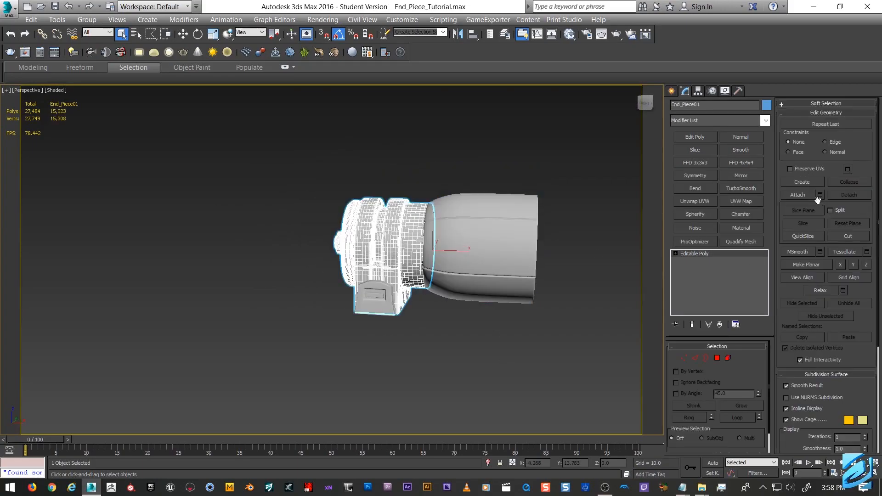
Step: Attach Object001, Object002 and Object003 back into End_Piece01 via Attach List
left_click(797, 193)
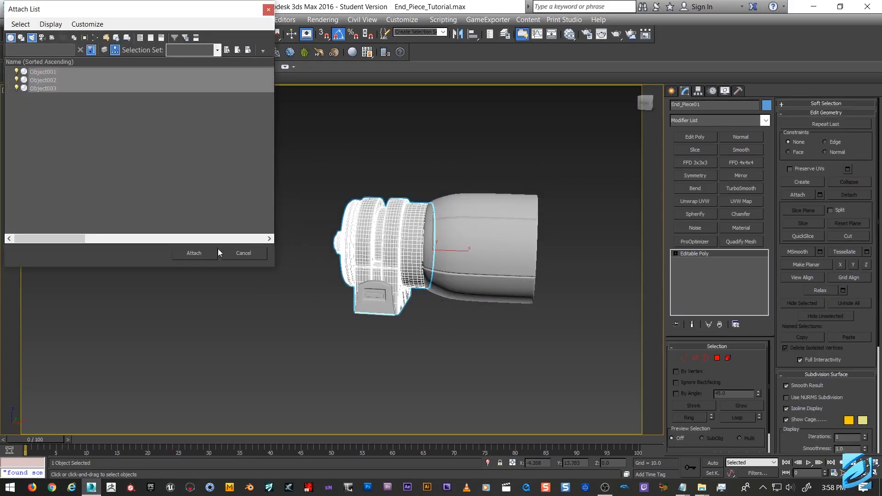
left_click(194, 253)
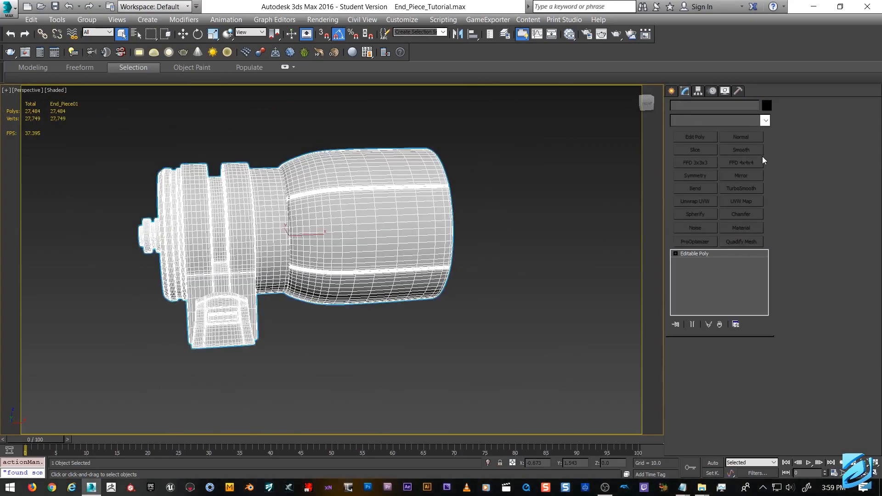
Step: Add an STL Check to the rejoined End_Piece01 and confirm its status reads No Errors
left_click(764, 121)
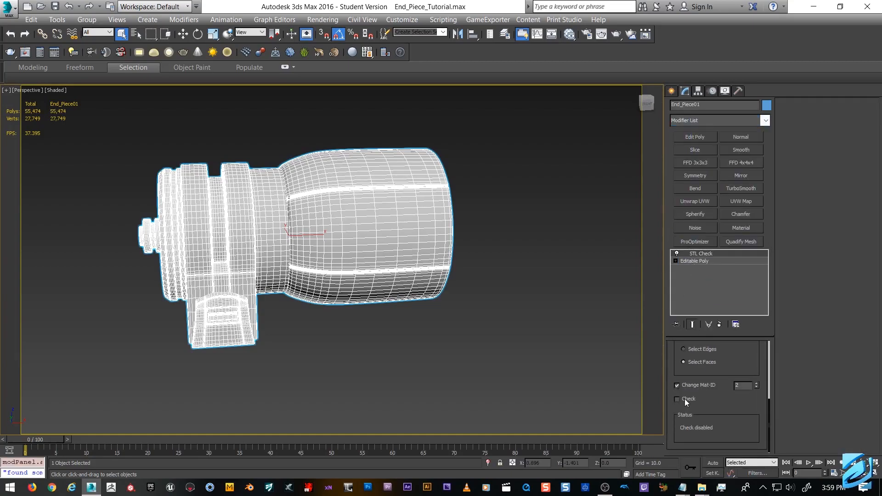
left_click(677, 399)
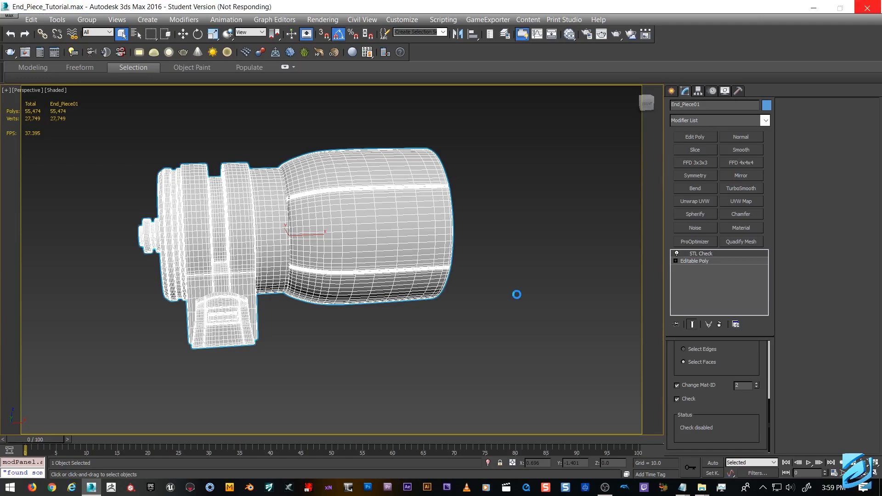
mouse_move(518, 295)
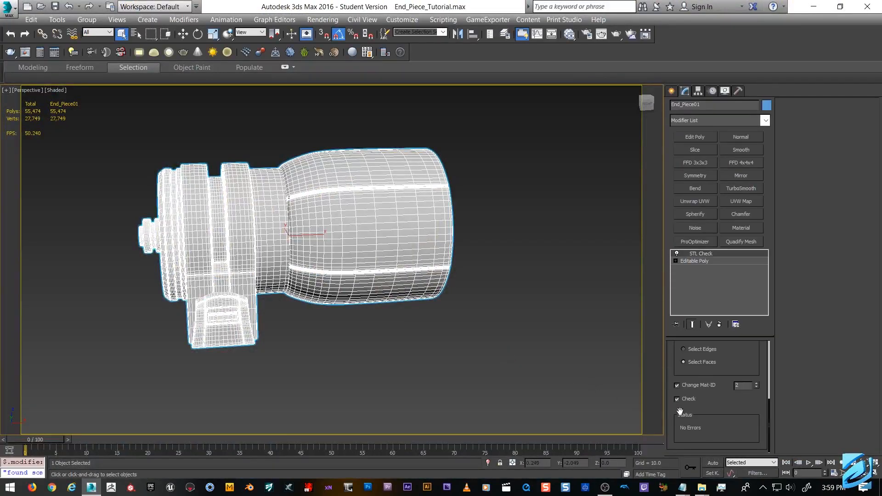
left_click(701, 253)
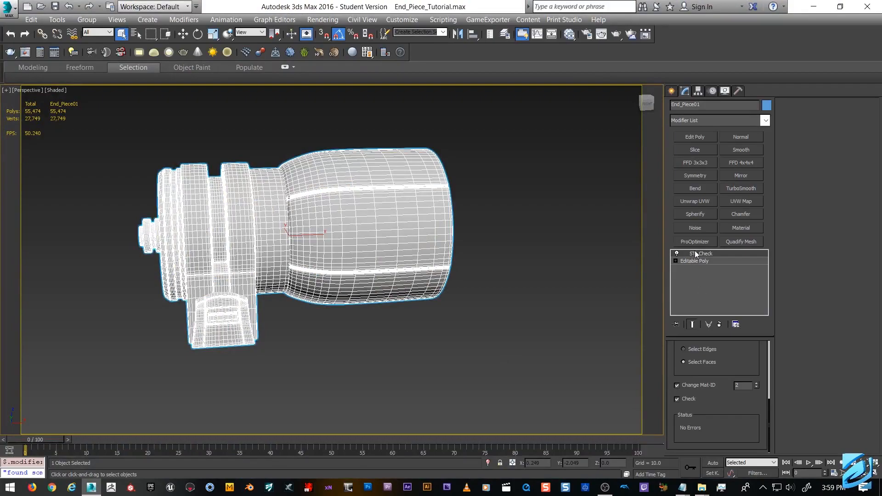
Step: Turn off and remove the STL Check, then apply an XForm and collapse to Editable Poly
right_click(700, 253)
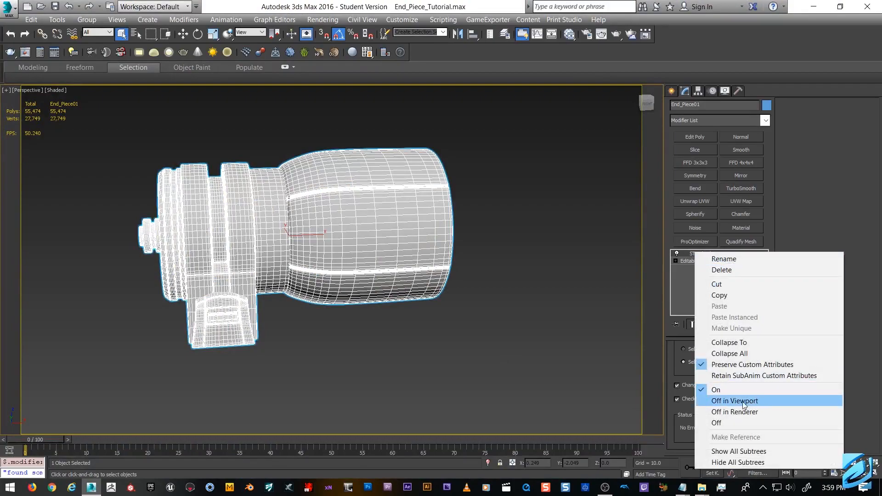
left_click(734, 400)
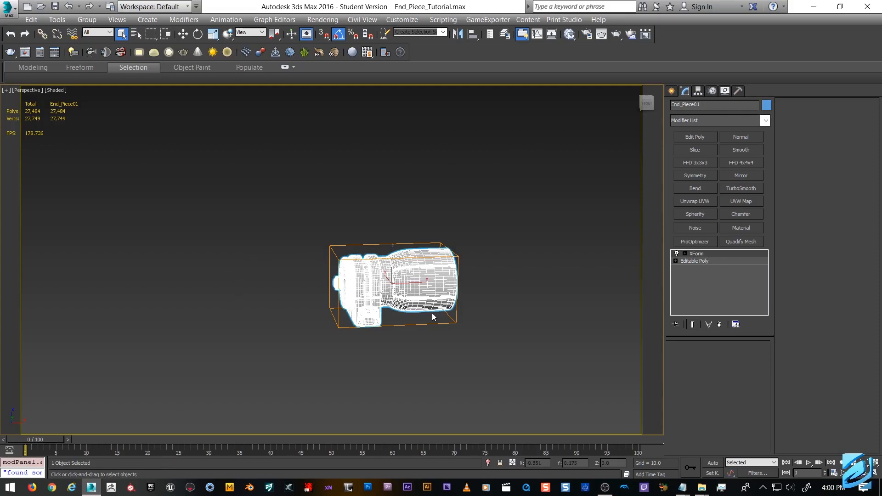
left_click_drag(432, 317, 485, 288)
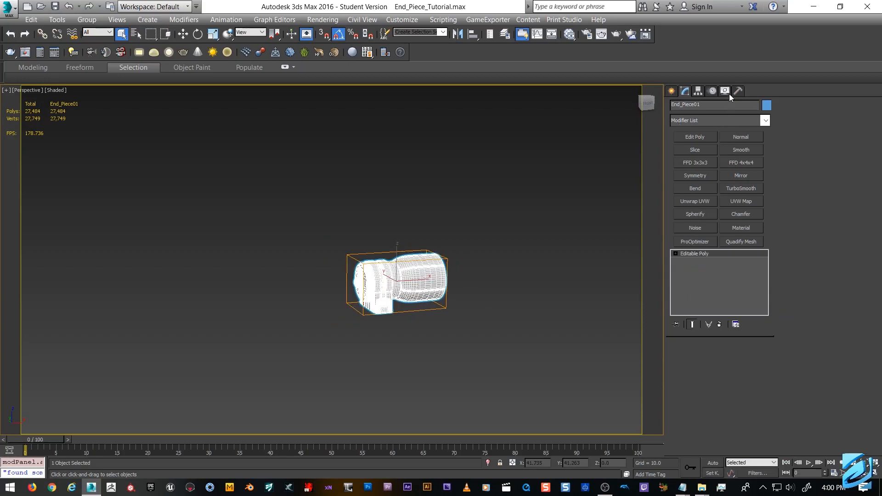
left_click(738, 91)
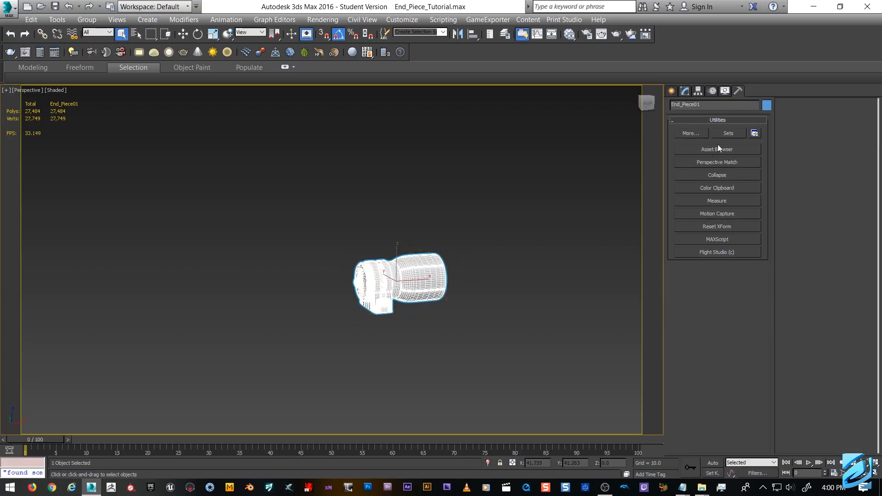
left_click(716, 226)
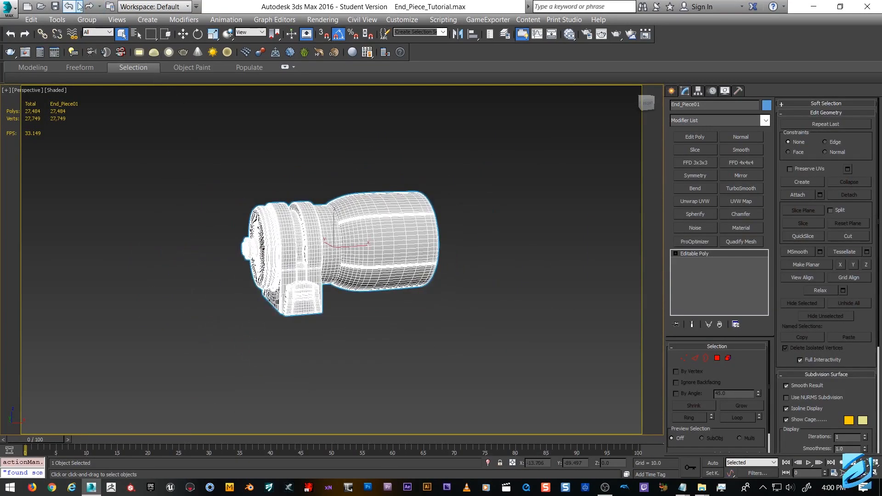
Step: Add a Normal modifier with Flip Normals, then Collapse All back to a single editable poly
left_click(117, 19)
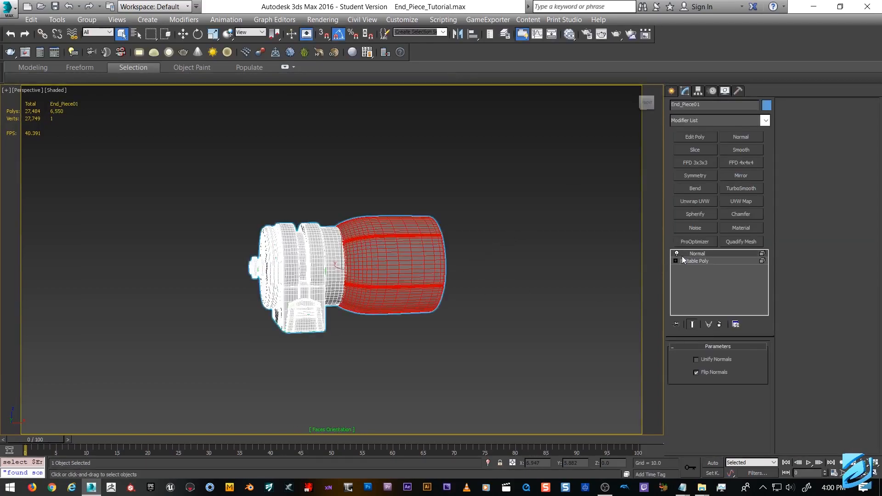
right_click(695, 260)
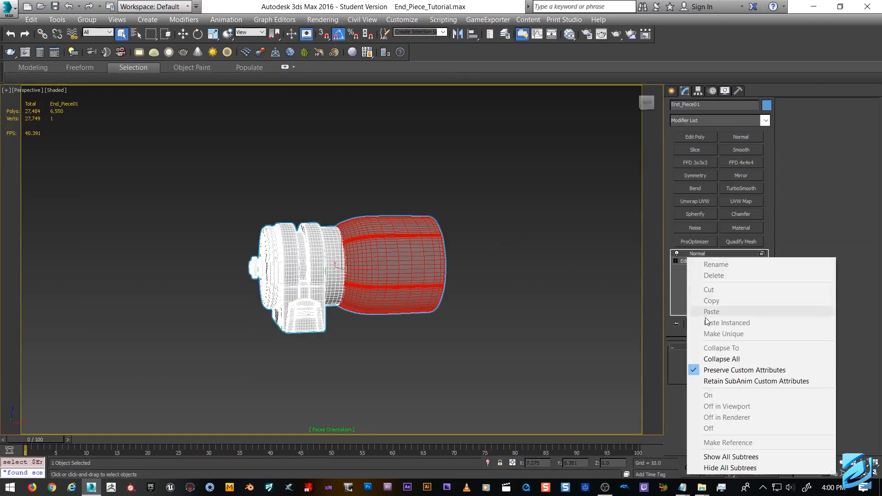
left_click(721, 359)
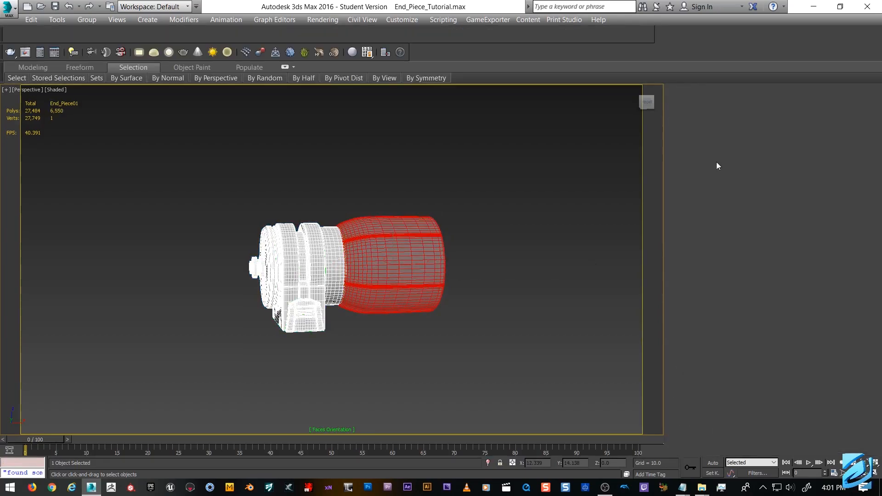
right_click(697, 254)
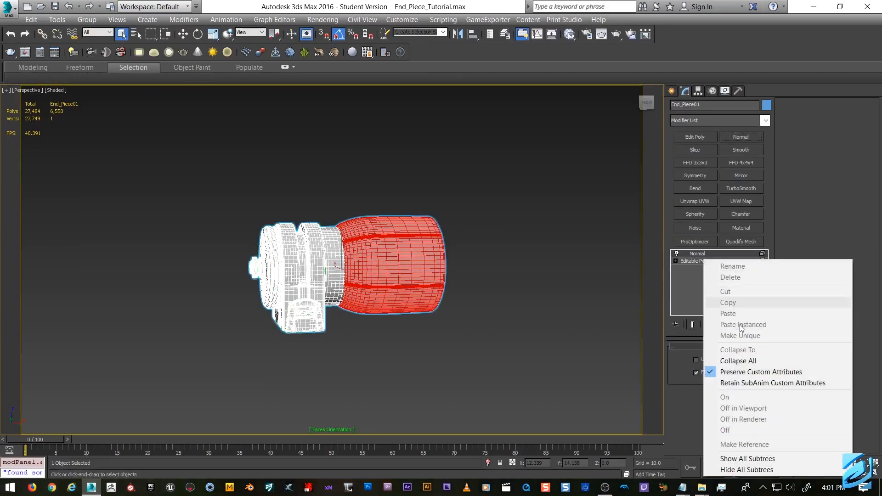
left_click(737, 360)
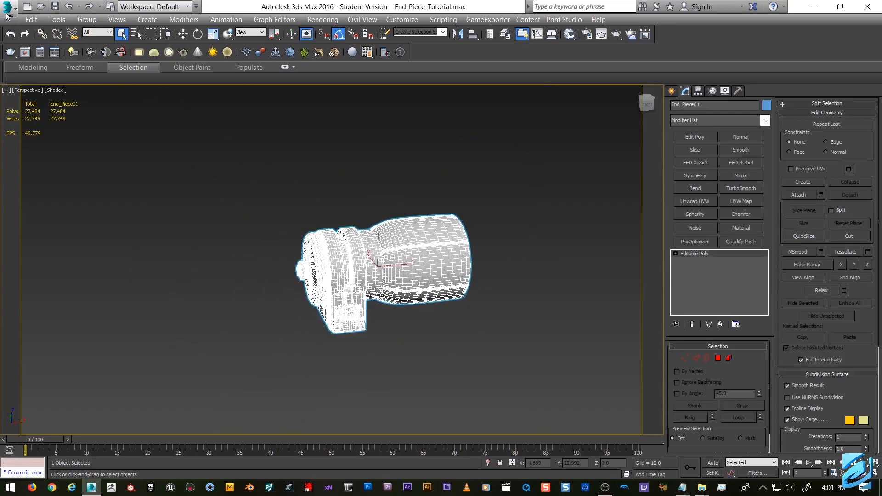
Step: Export Selected as StereoLitho STL to the Desktop with file name End_Piece_Test
left_click(8, 6)
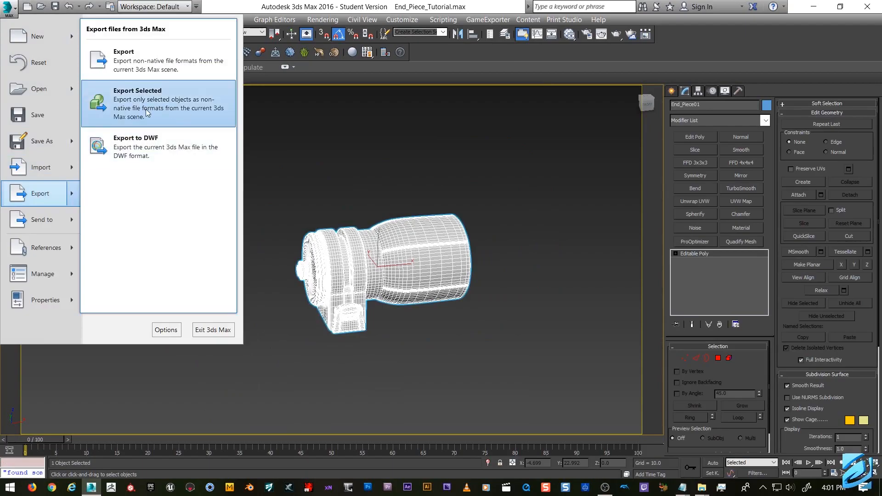
left_click(136, 103)
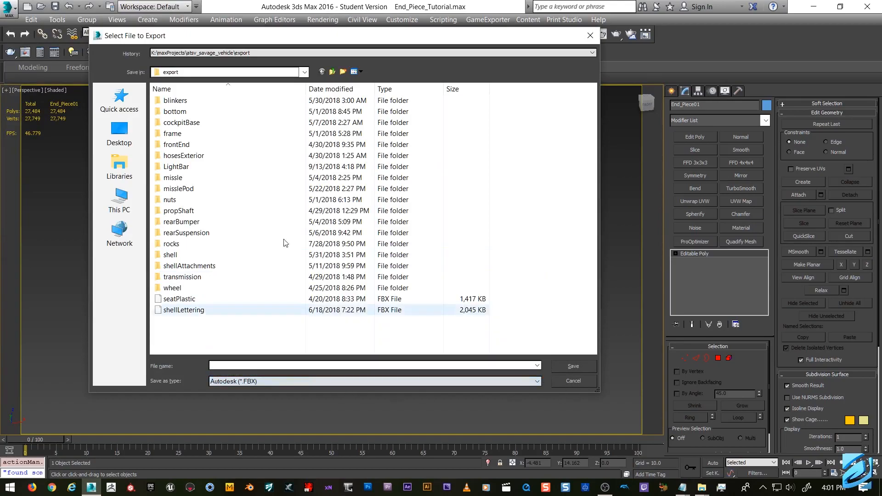
left_click(573, 380)
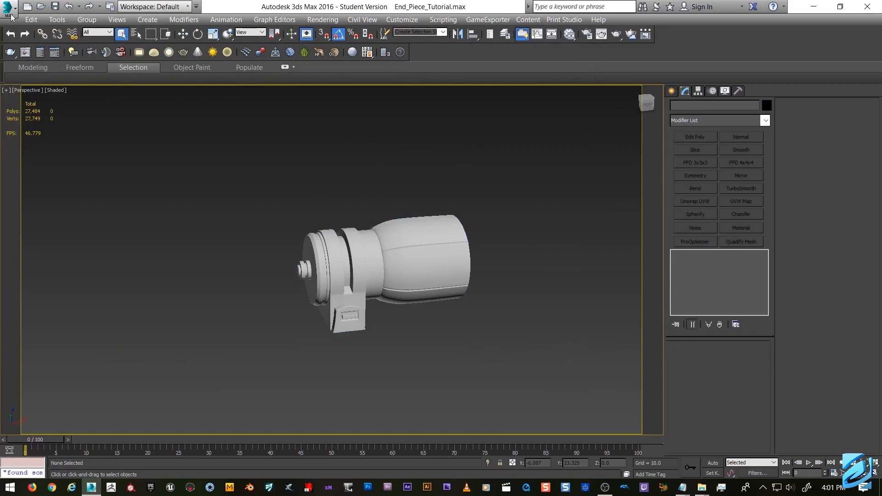
left_click(9, 6)
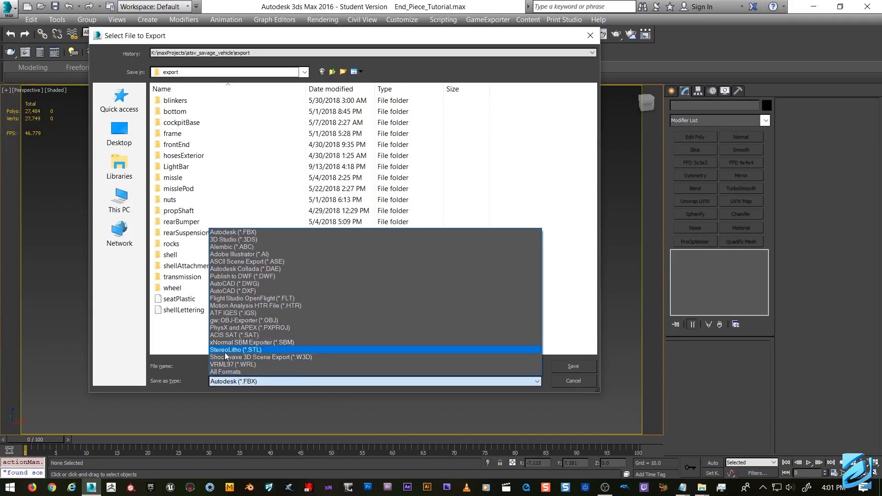
left_click(235, 349)
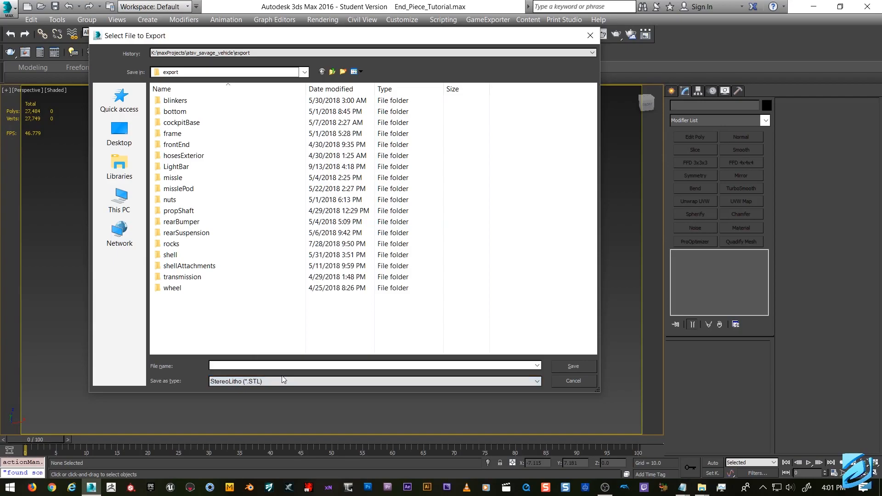
left_click(118, 132)
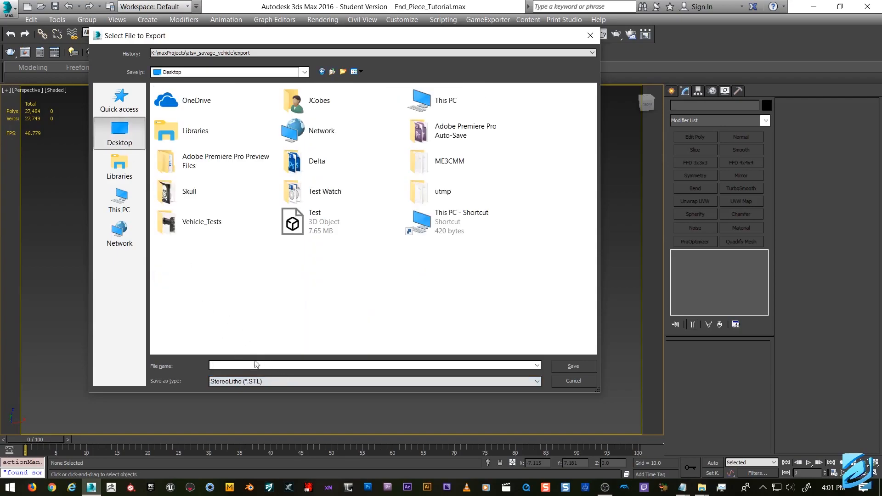
type("End_Piece_Test")
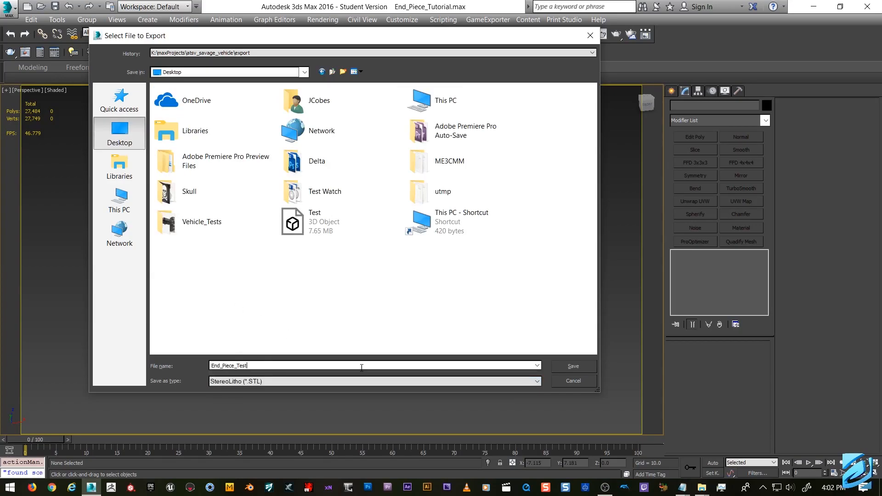
left_click(572, 367)
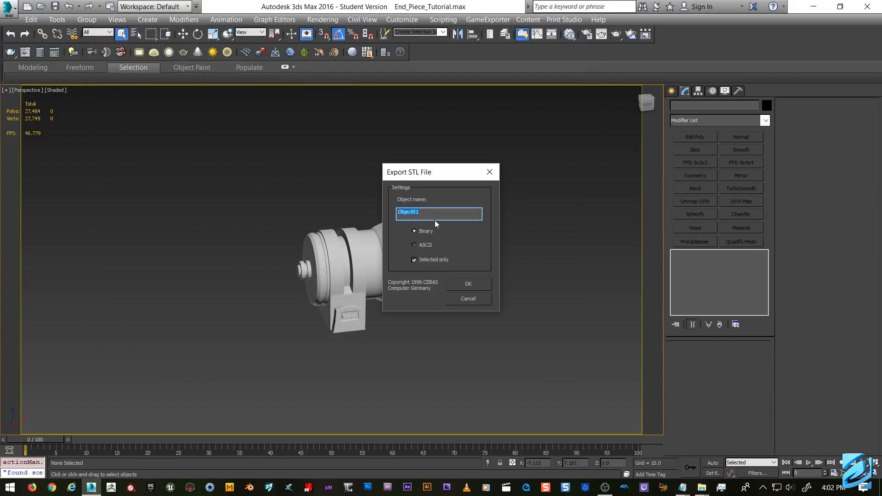
Step: Set the STL object name and accept the binary export, which reports no data to export
type("Revision_01")
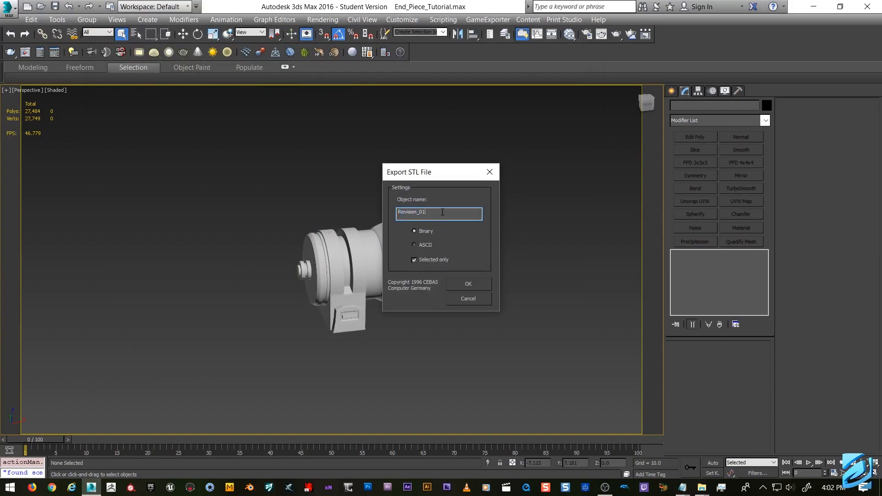
type("End_Piece")
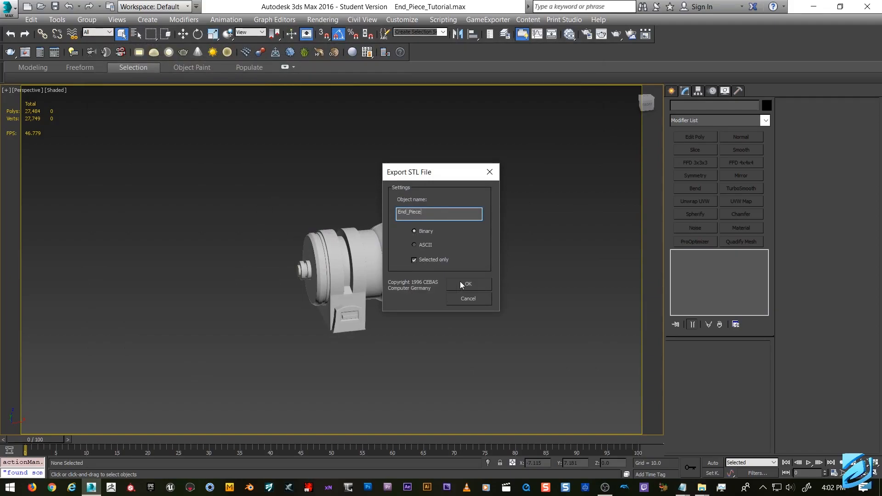
left_click(466, 284)
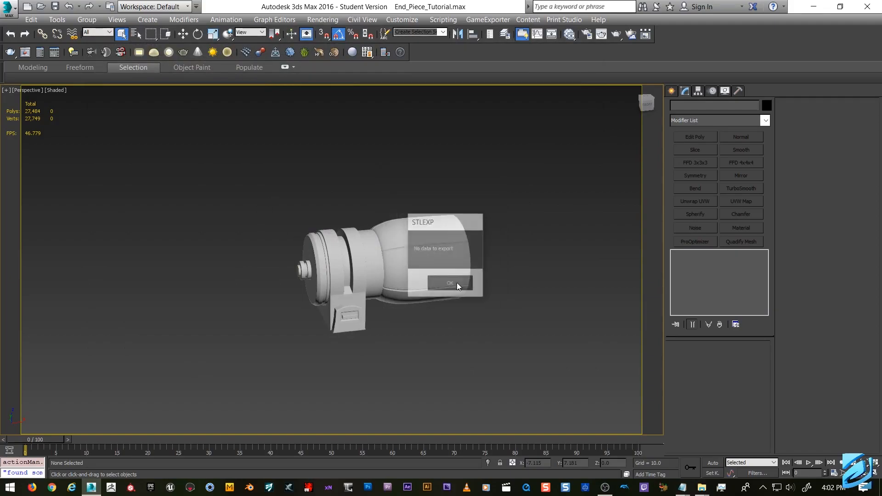
Step: Dismiss the error and re-export End_Piece01 as STL named End_Piece on the Desktop
left_click(449, 282)
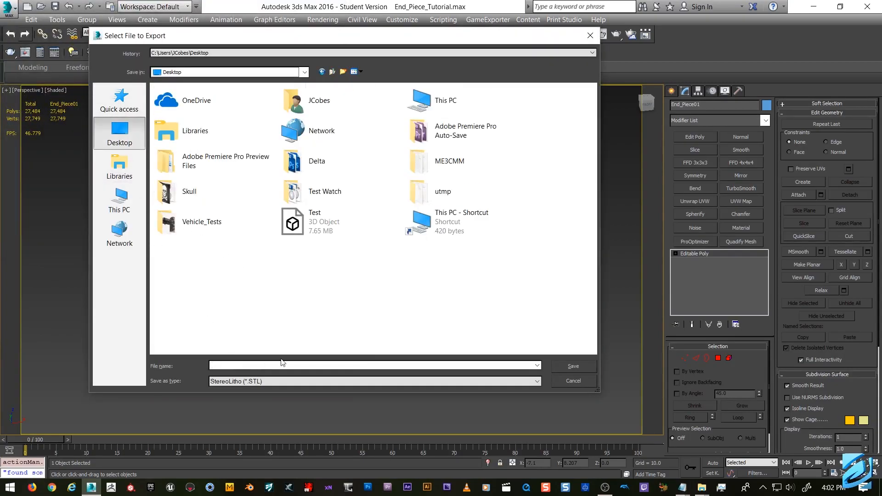
type("End_Piece")
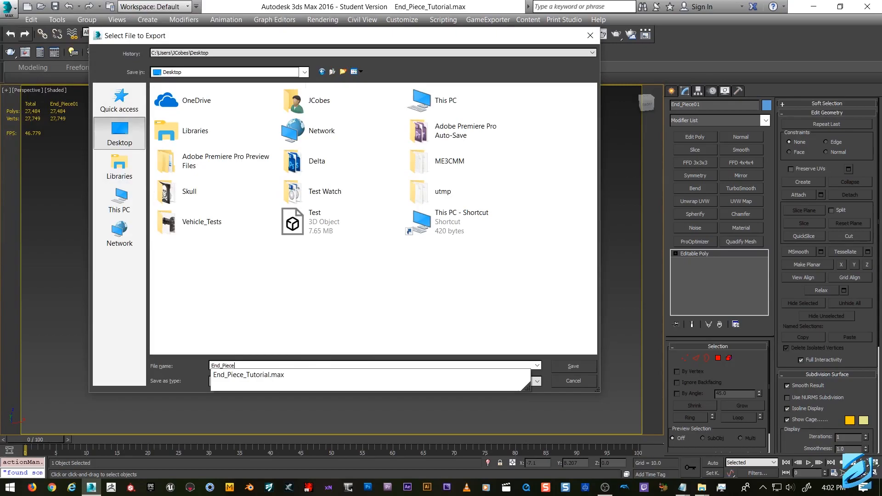
left_click(572, 366)
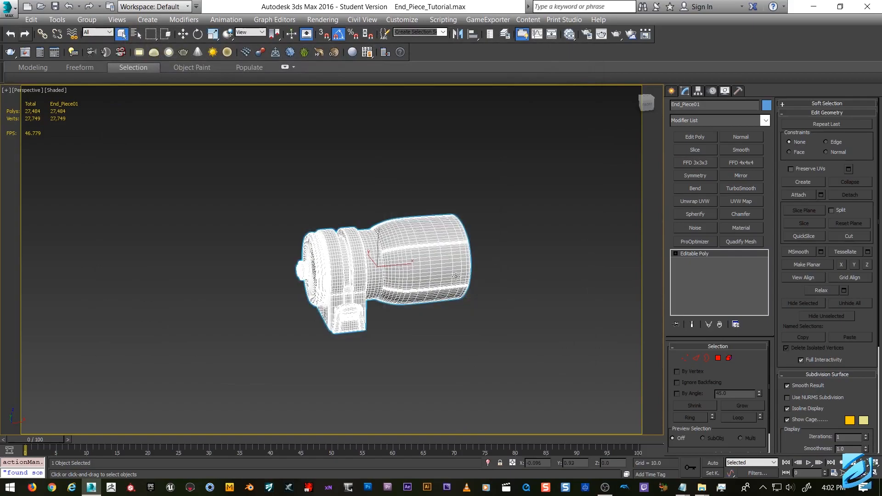
mouse_move(519, 296)
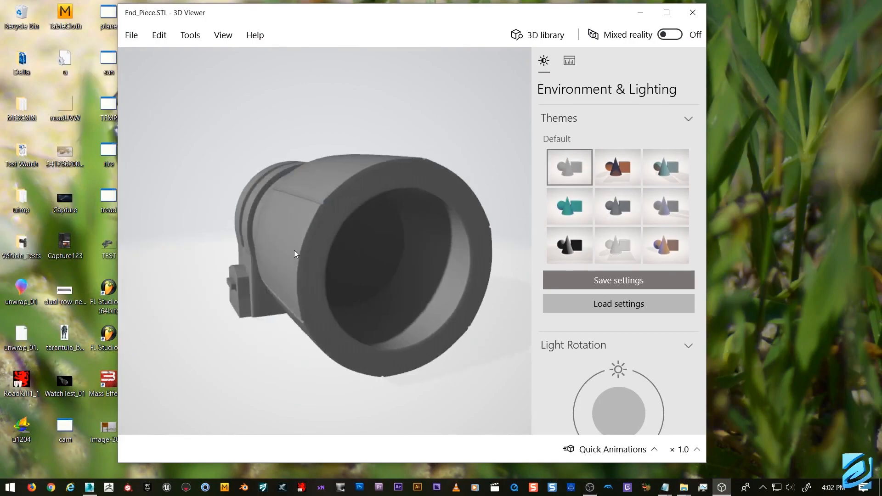
Step: Orbit End_Piece.STL to view its open end and side, then close 3D Viewer
left_click_drag(295, 254, 307, 292)
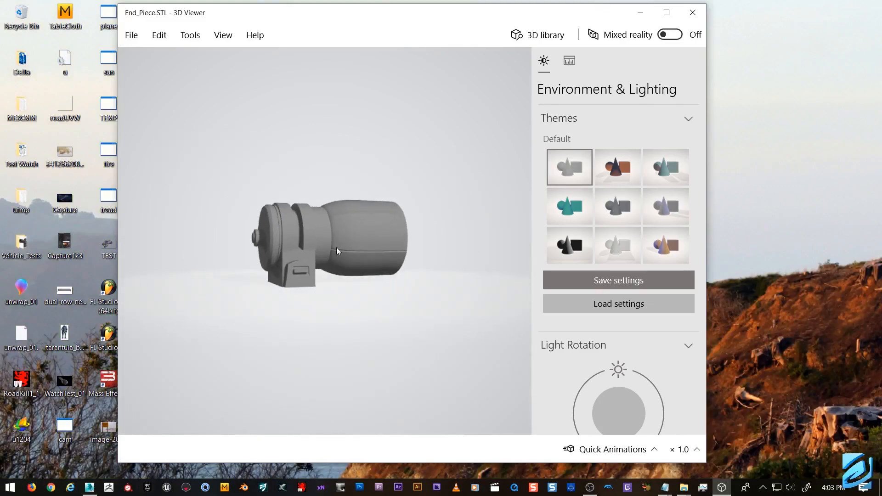
left_click_drag(337, 252, 364, 225)
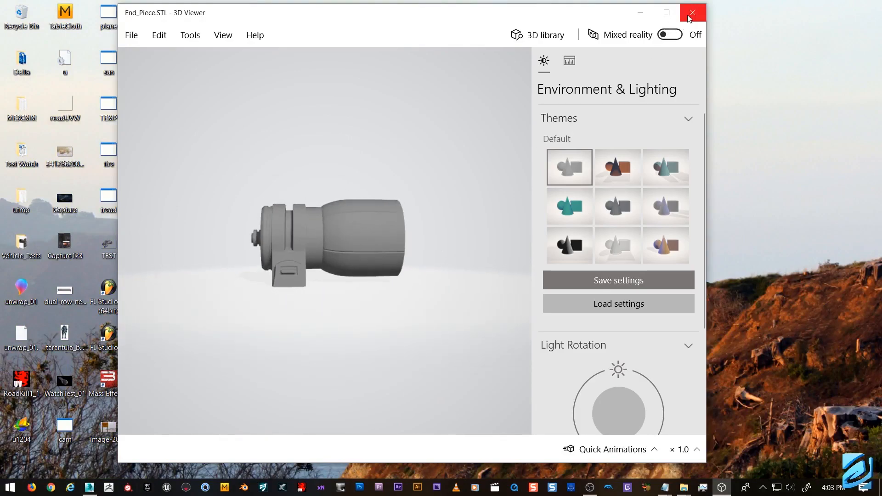
mouse_move(693, 12)
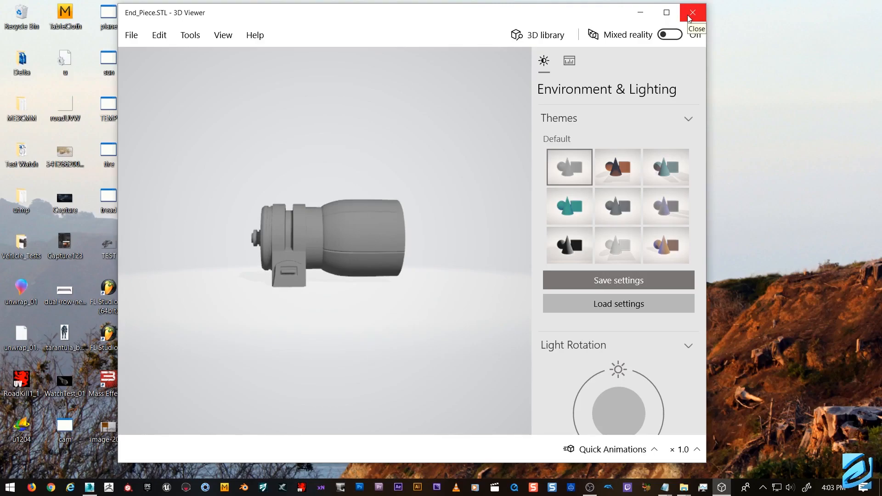
left_click(692, 12)
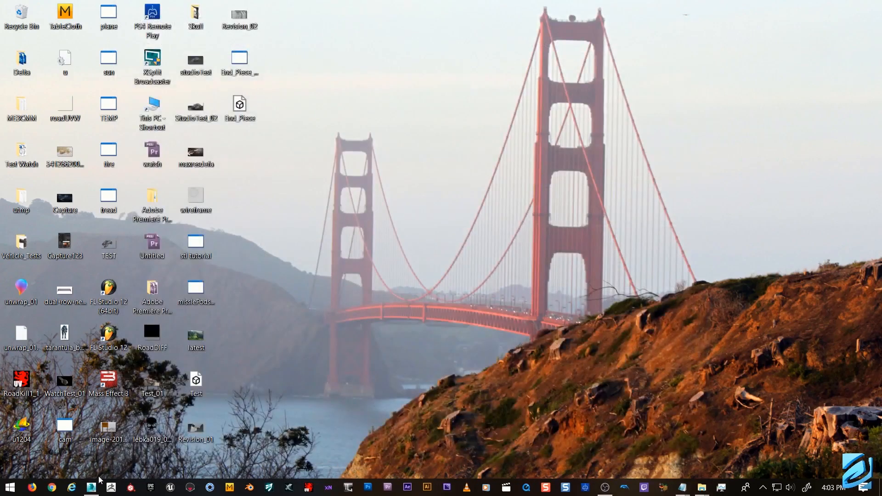